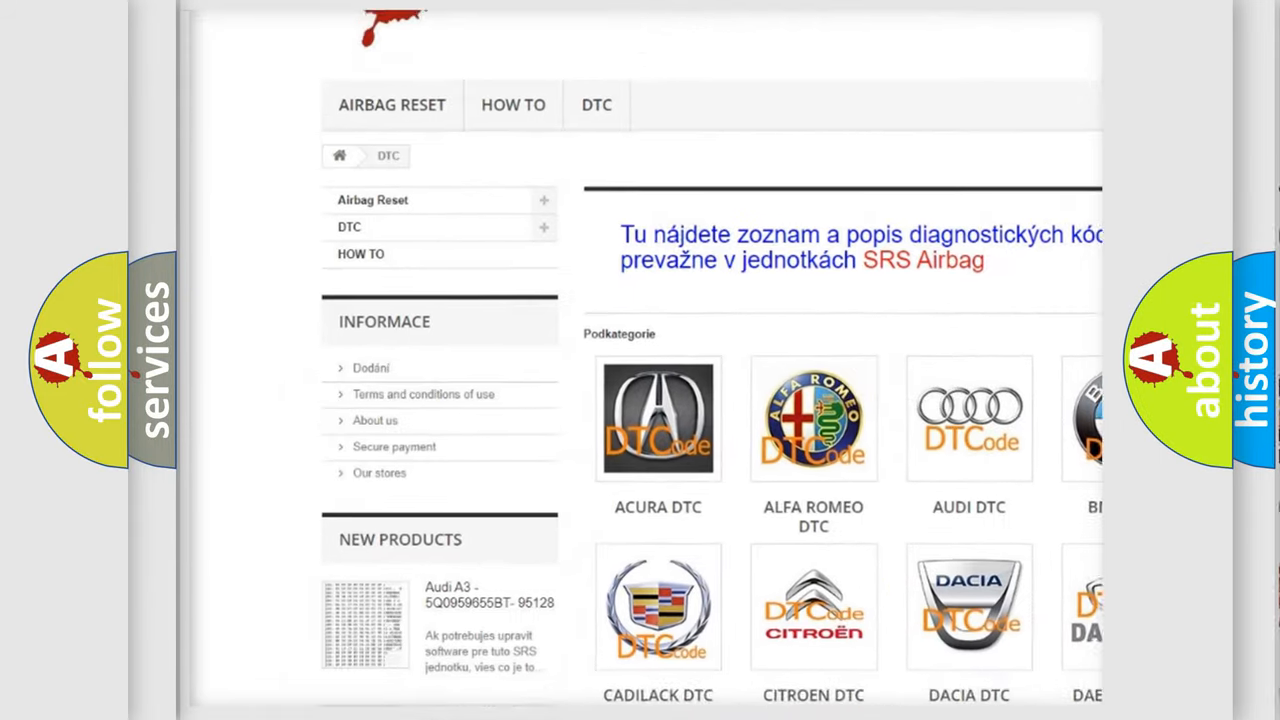
{"action": "scroll", "scroll_direction": "down", "scroll_amount": 3}
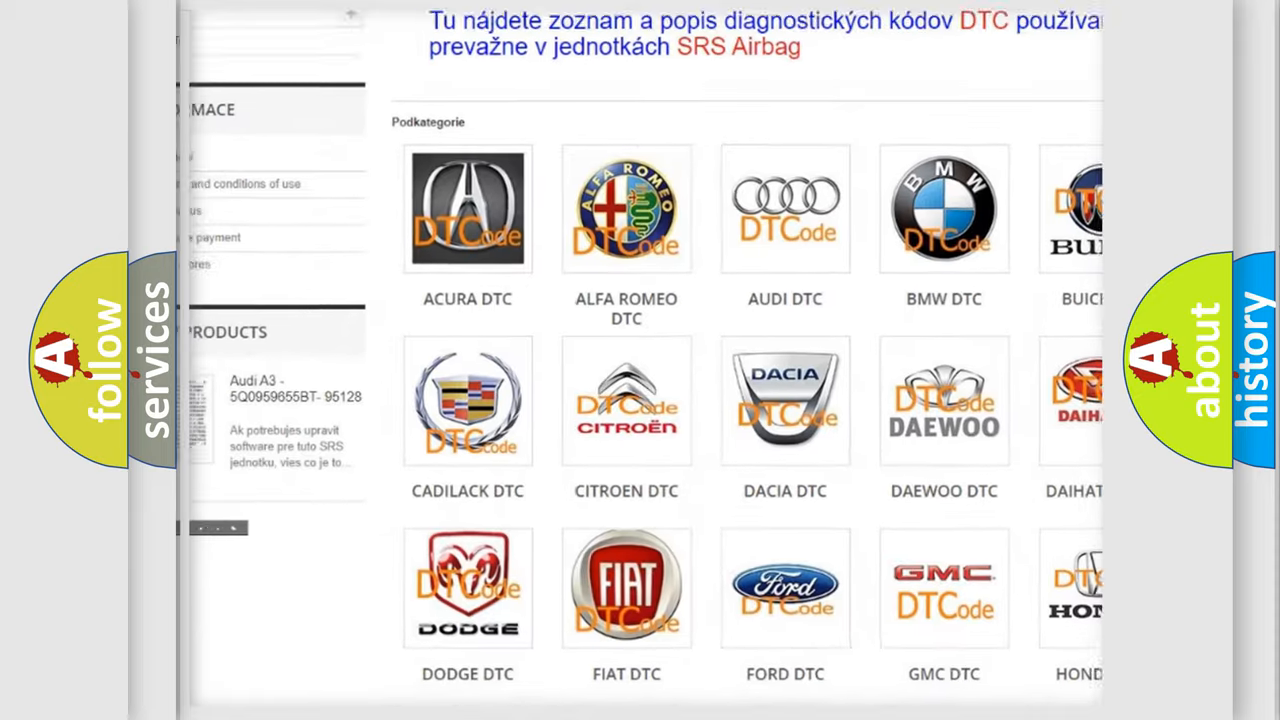
{"action": "scroll", "scroll_direction": "down", "scroll_amount": 3}
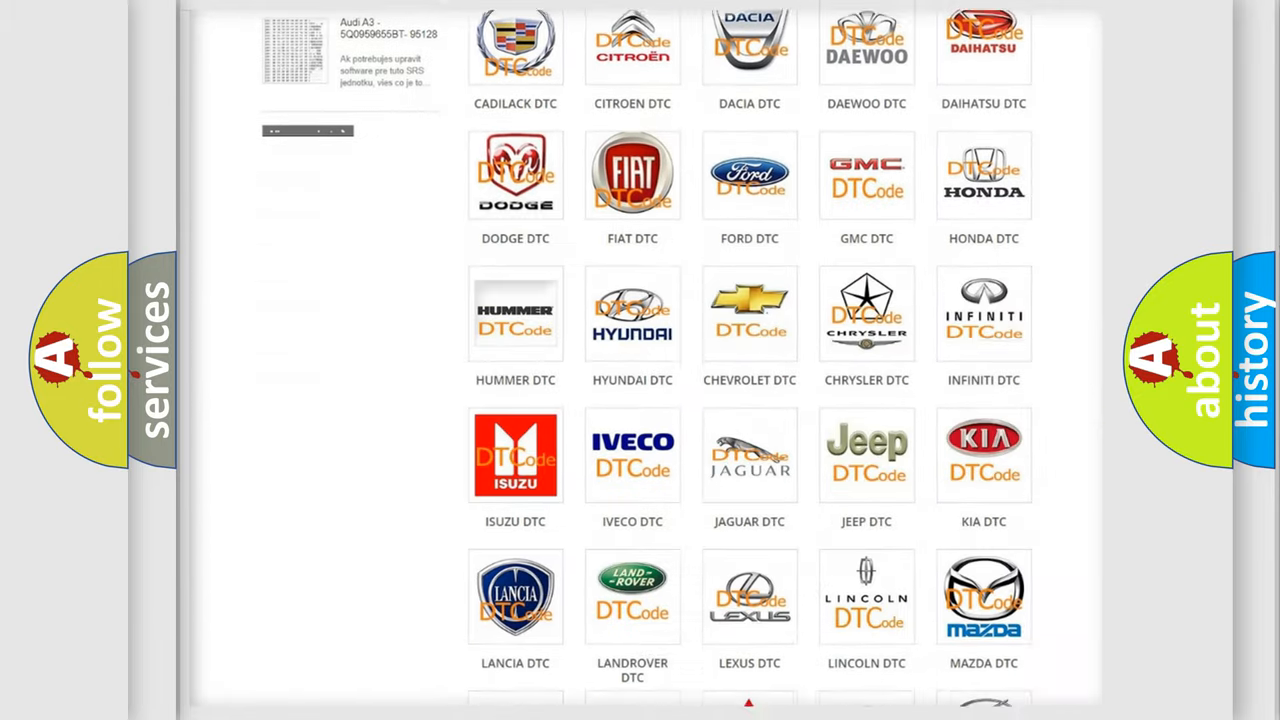
{"action": "scroll", "scroll_direction": "down", "scroll_amount": 3}
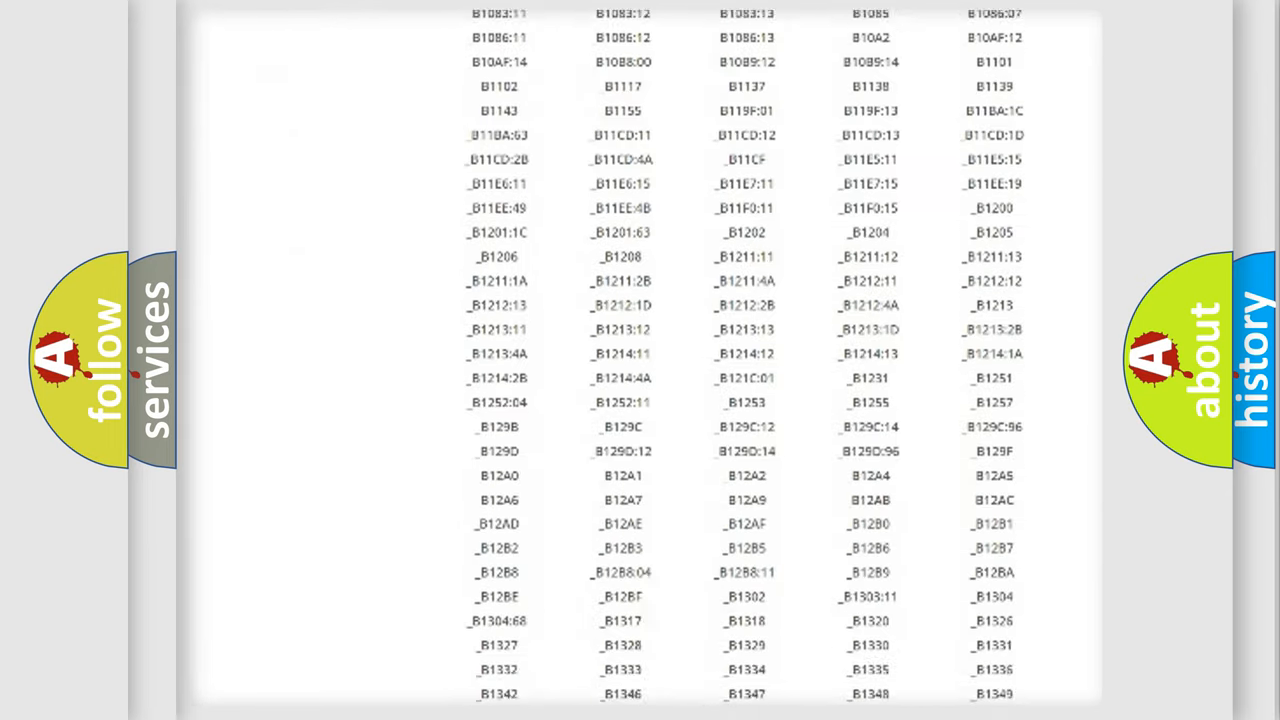
{"action": "scroll", "scroll_direction": "down", "scroll_amount": 3}
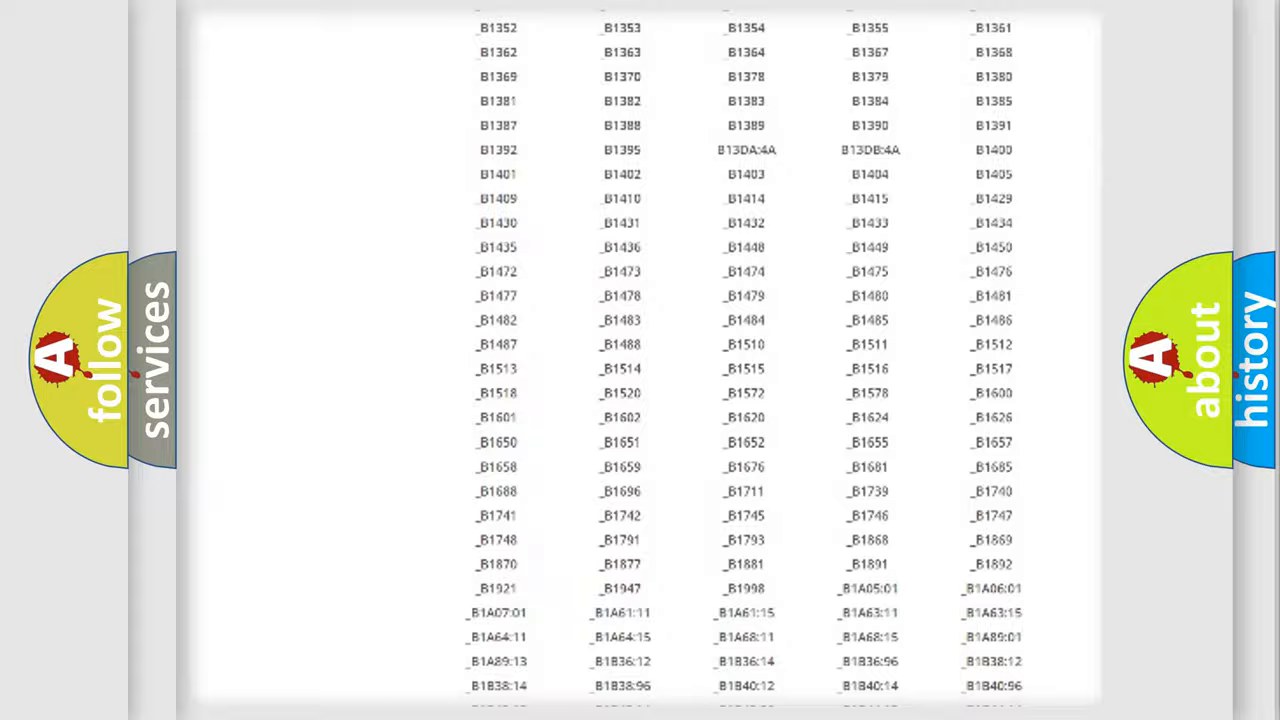